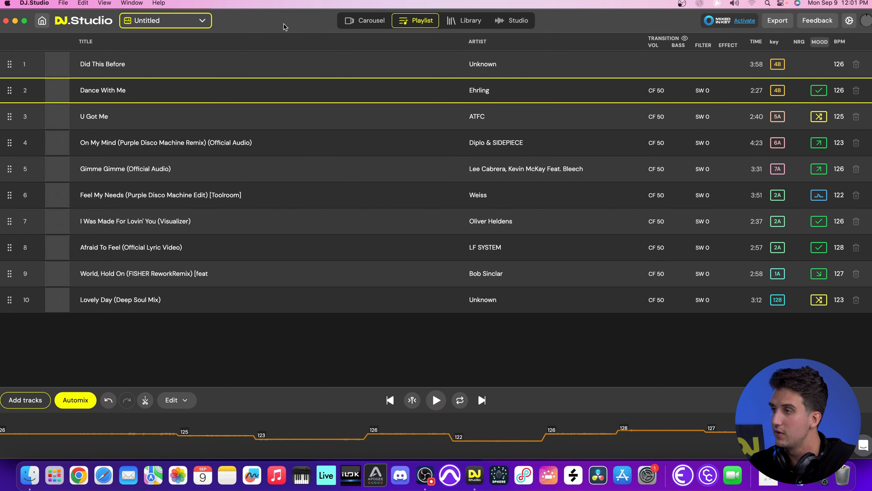
Show the ten-track mix laid out on the Studio timeline with its numbered transitions.
left_click(511, 20)
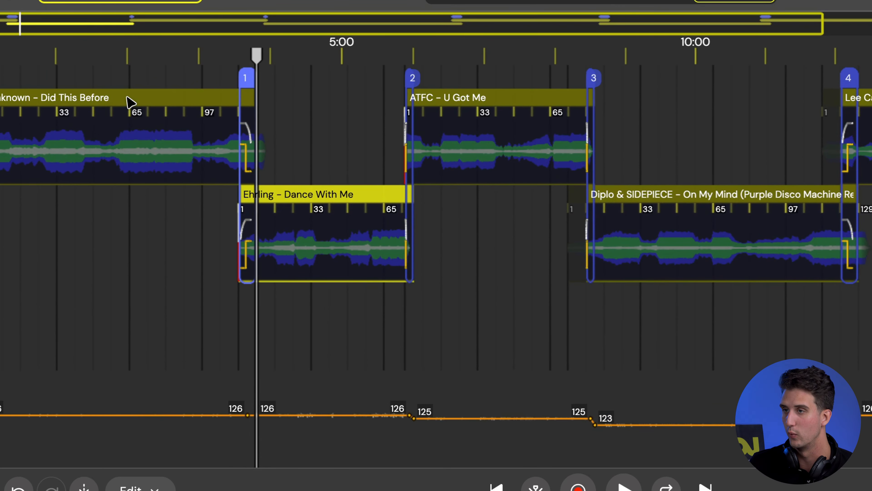
mouse_move(537, 95)
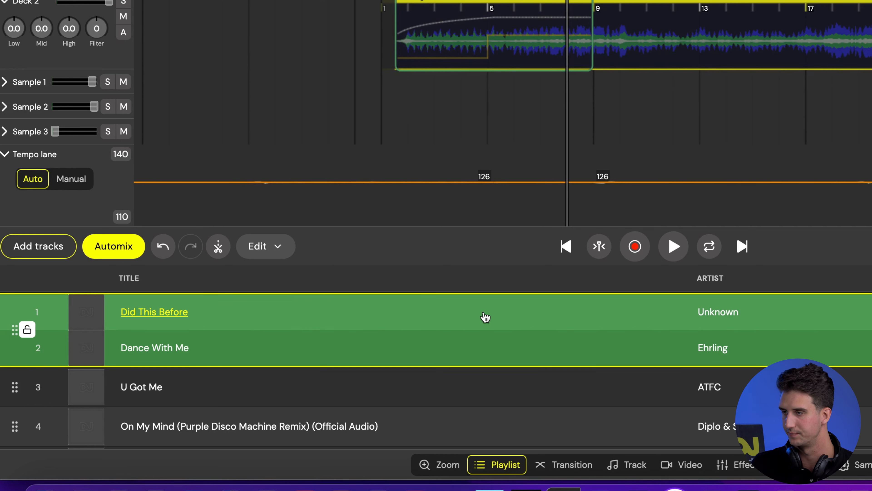
Hide the playlist and zoom the timeline onto the Did This Before into Dance With Me transition.
left_click(439, 464)
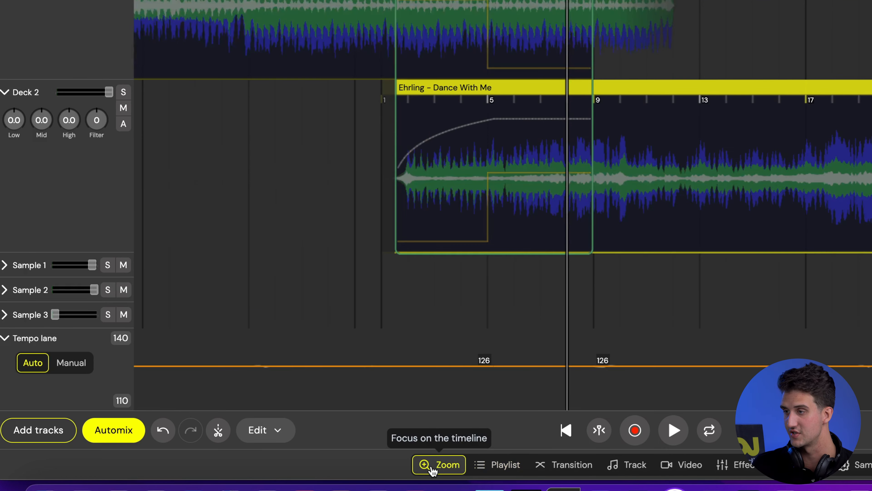
left_click(439, 464)
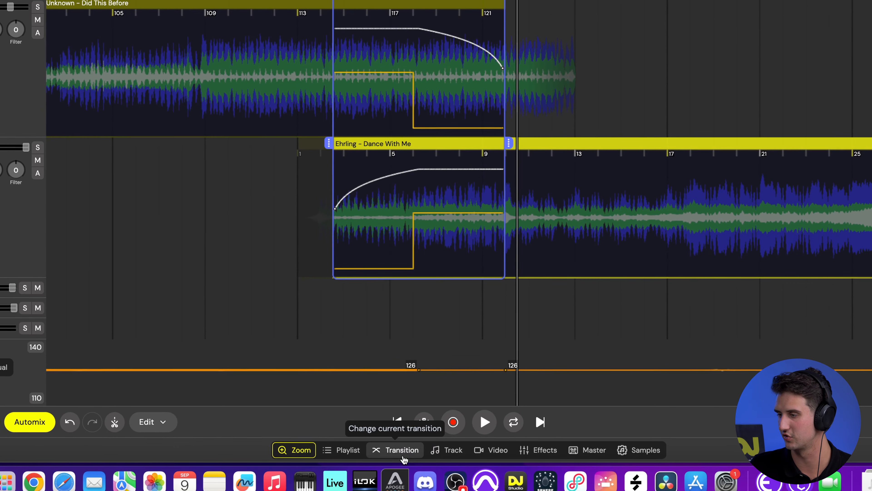
Show the first transition's Equalizer settings: 50% volume crossfade with a bass swap.
left_click(399, 449)
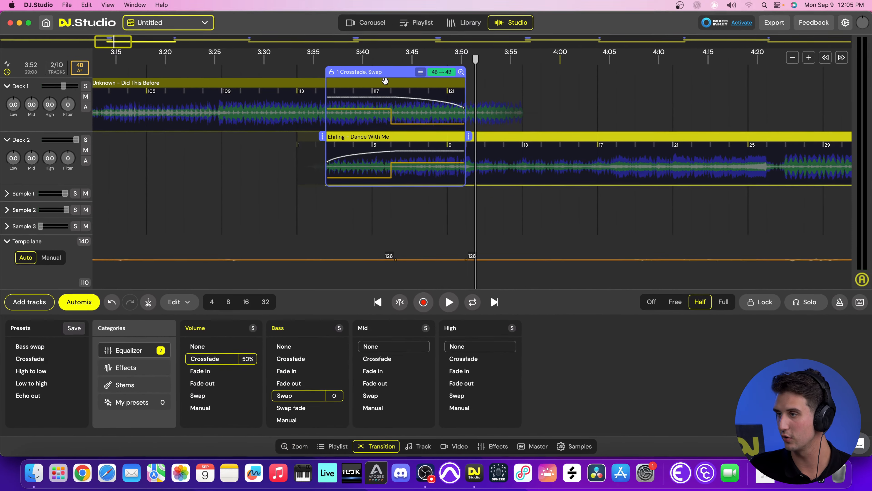
left_click(220, 346)
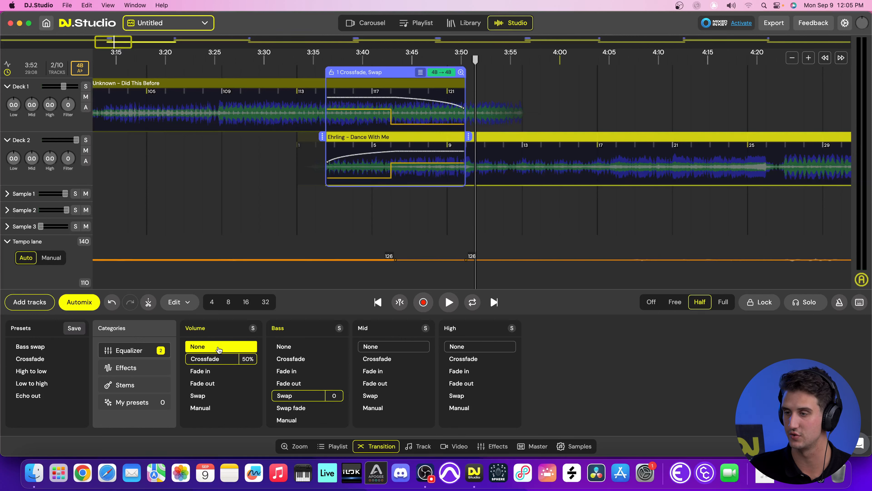
left_click(204, 358)
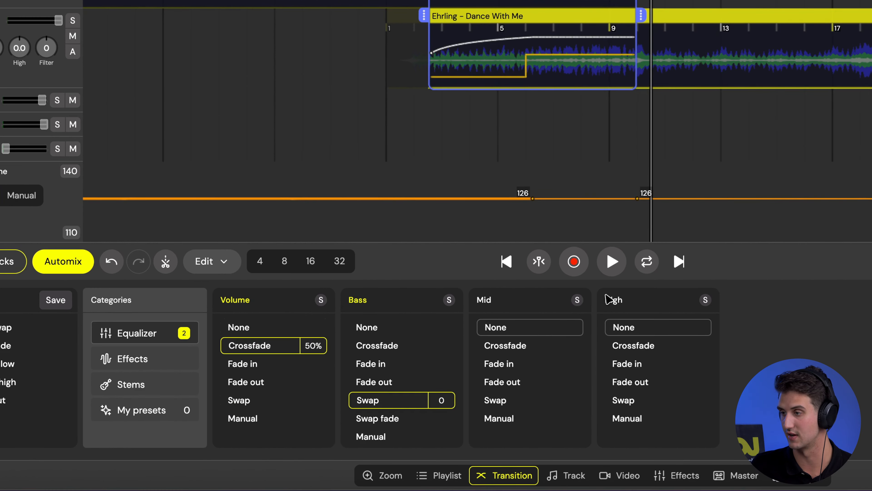
mouse_move(409, 317)
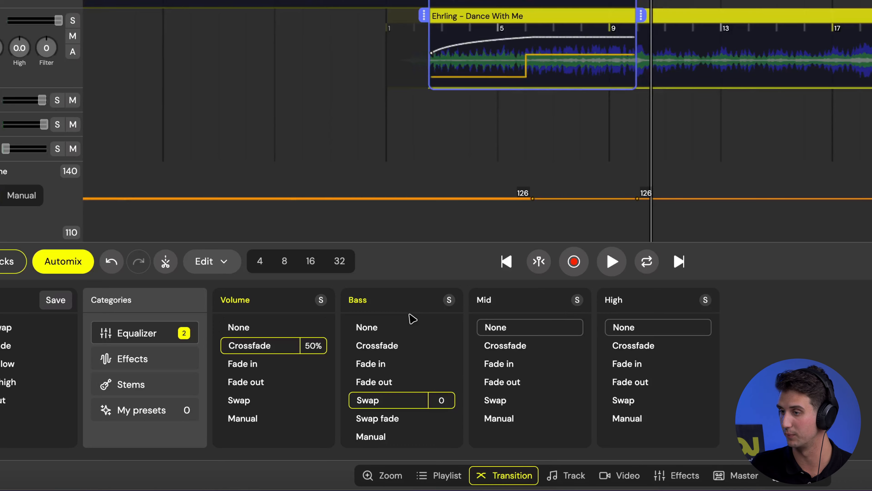
Set Bass to None and Volume to a 100% fade-in, then play the mix through it.
left_click(366, 327)
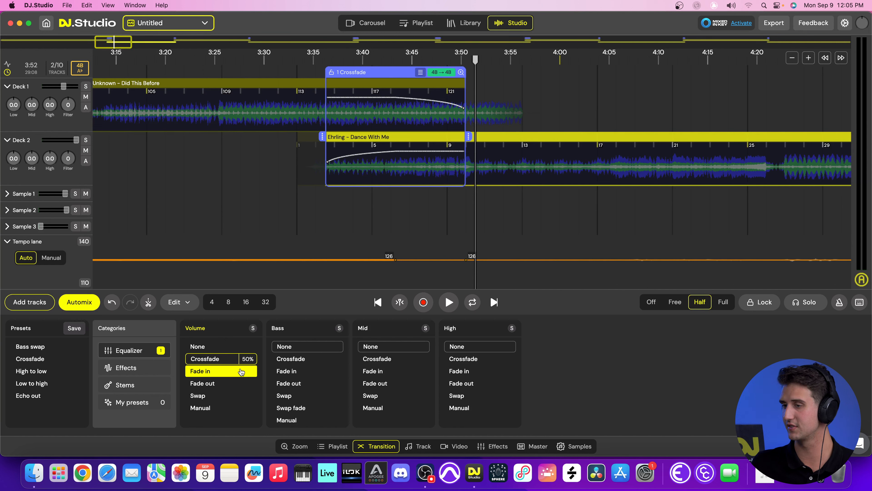
left_click(199, 371)
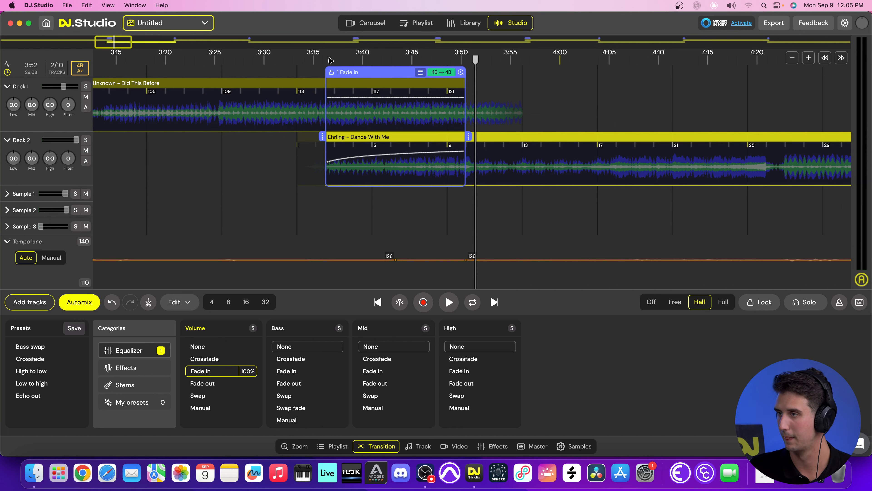
left_click(448, 302)
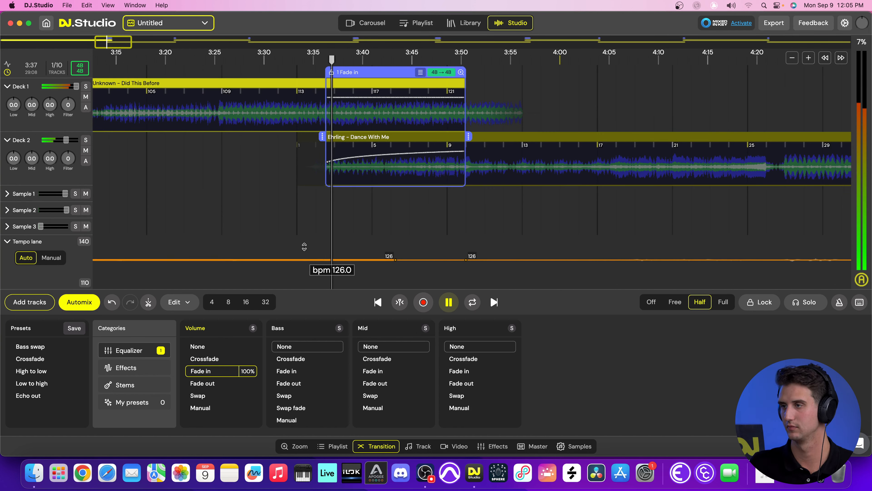